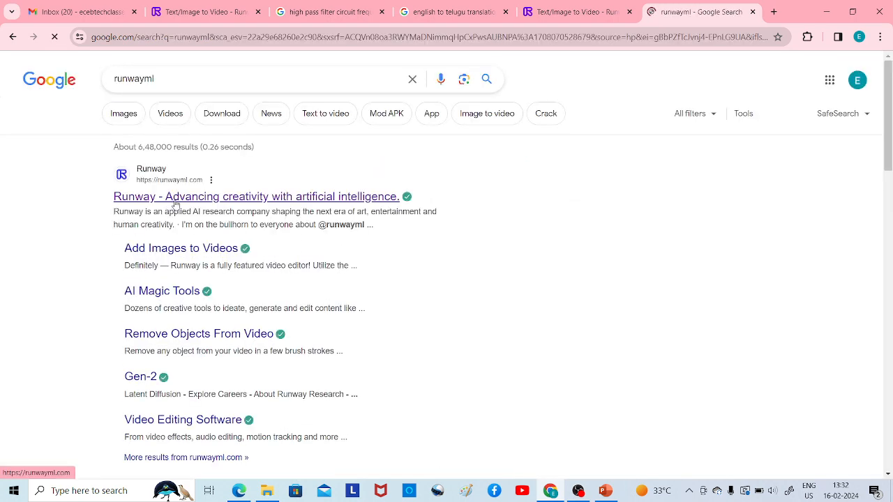
- Reach the Runway workspace home from the Google result via 'Try Runway for Free'
{"action": "left_click", "coordinate": [255, 195]}
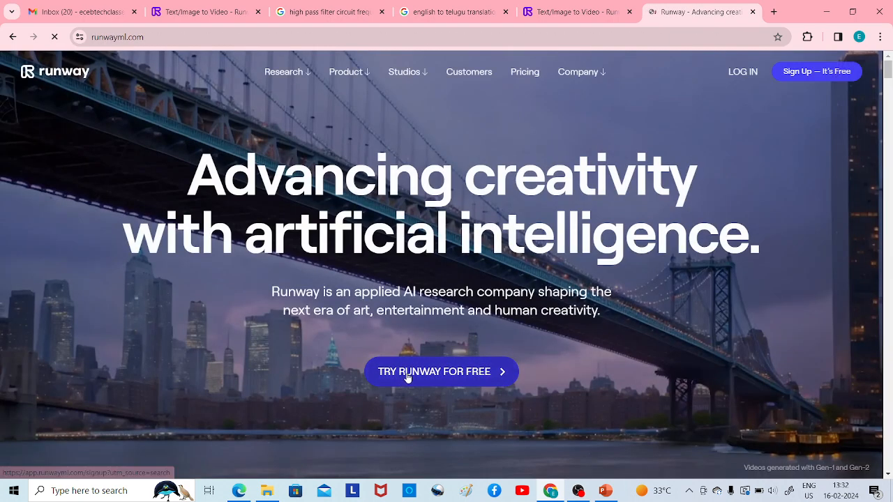
{"action": "left_click", "coordinate": [441, 372]}
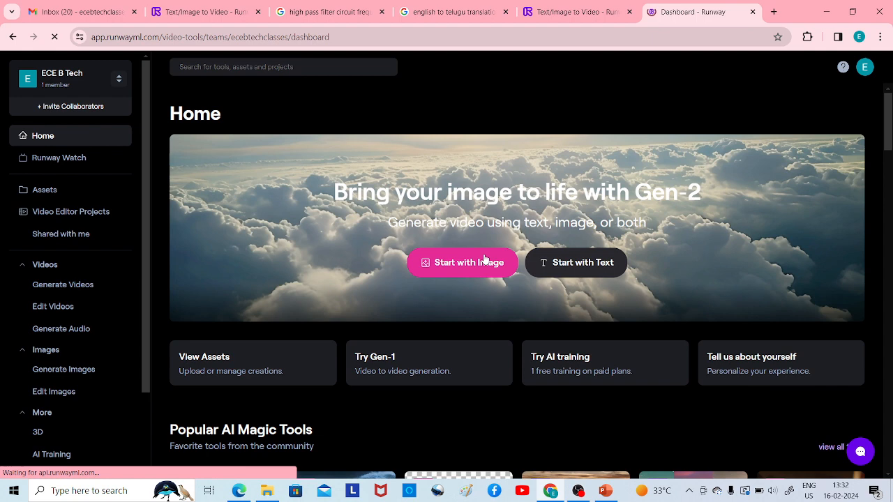
{"action": "mouse_move", "coordinate": [579, 262]}
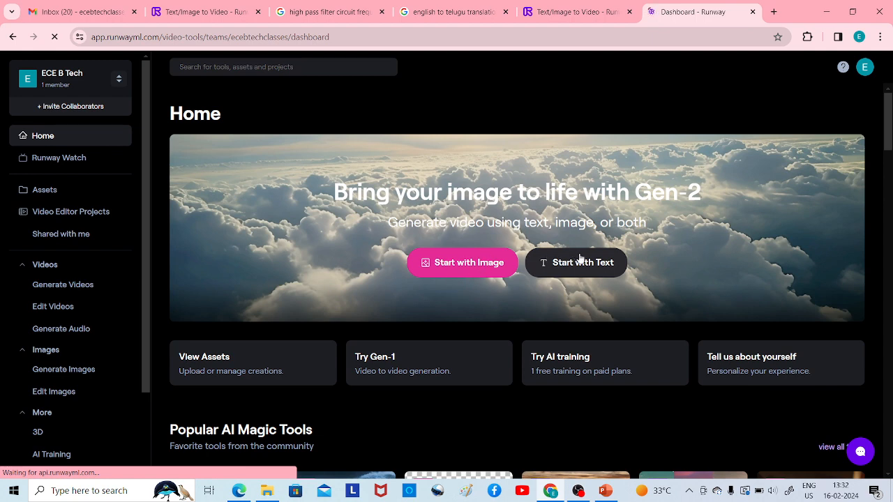
{"action": "mouse_move", "coordinate": [473, 266]}
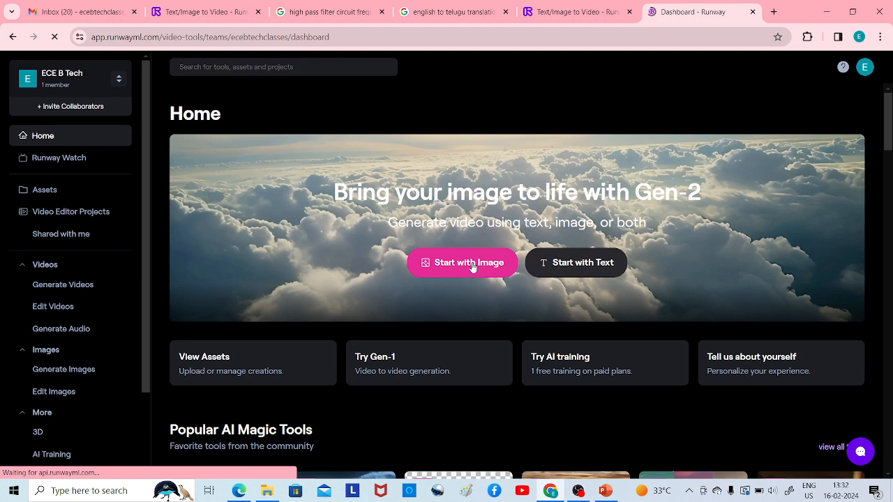
- Start a Gen-2 video from an image using the Home banner's 'Start with Image'
{"action": "left_click", "coordinate": [461, 262]}
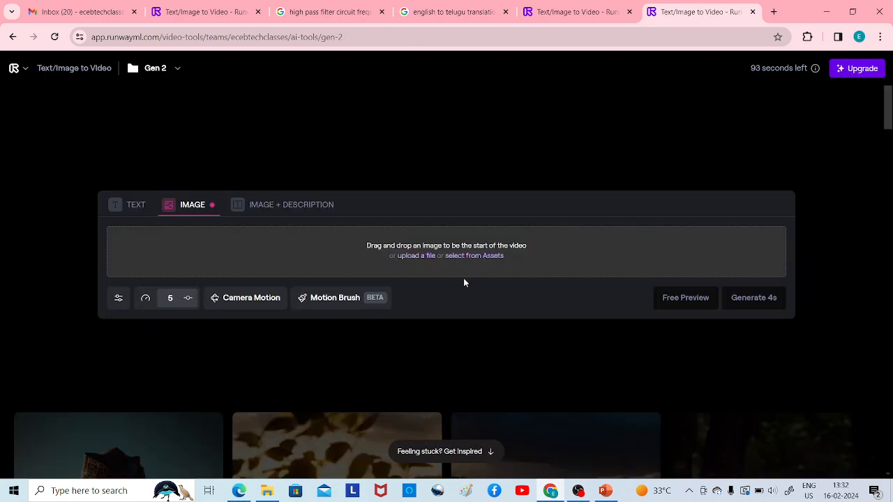
{"action": "mouse_move", "coordinate": [416, 256]}
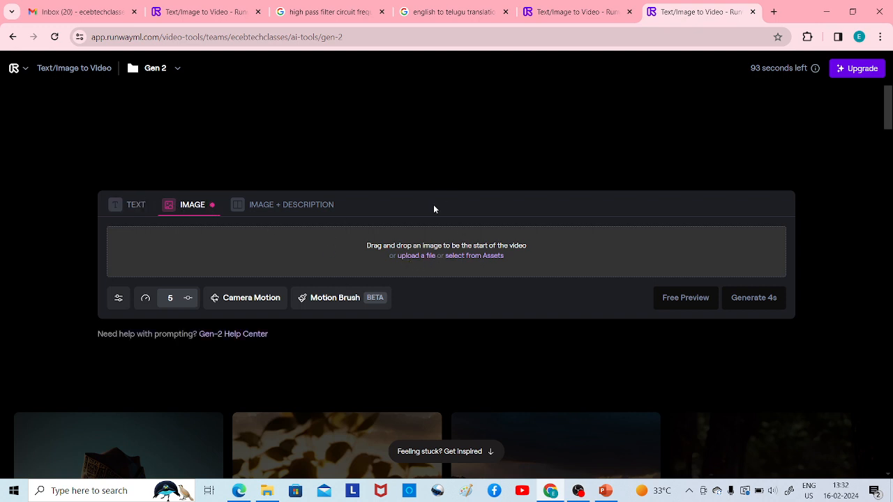
- Upload the brown dog WhatsApp photo from Downloads as the starting image
{"action": "left_click", "coordinate": [416, 255]}
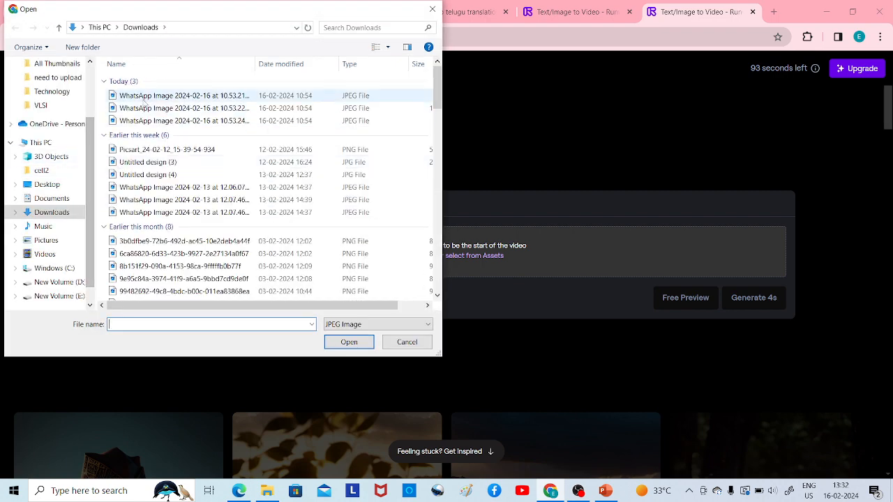
{"action": "left_click", "coordinate": [184, 95]}
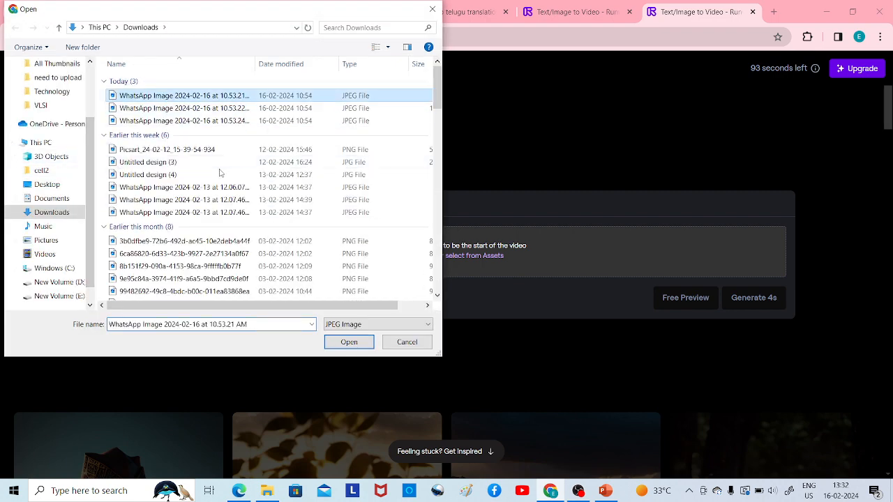
{"action": "left_click", "coordinate": [348, 342]}
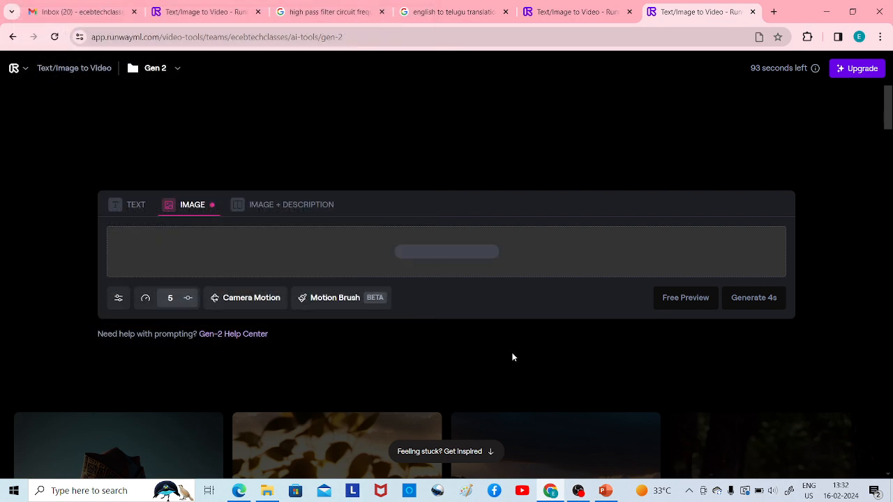
{"action": "mouse_move", "coordinate": [315, 246]}
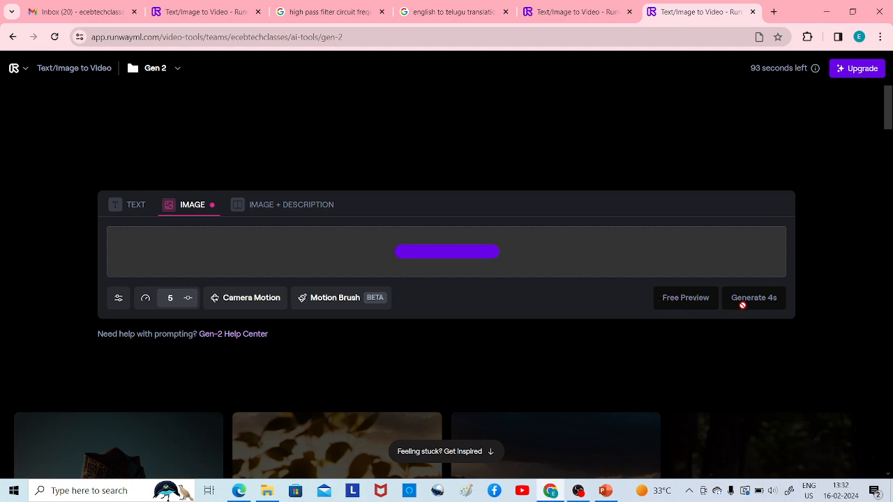
{"action": "mouse_move", "coordinate": [683, 289]}
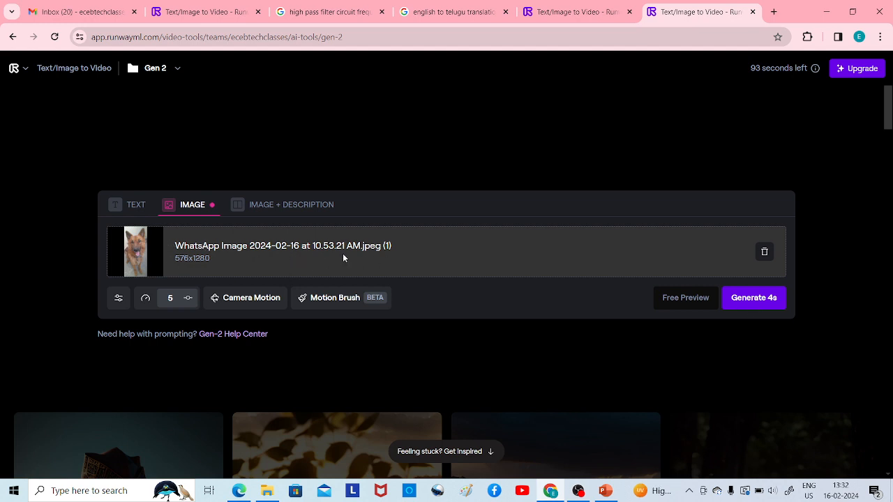
- Generate a 4-second Gen-2 video from the dog photo and wait for it to finish
{"action": "left_click", "coordinate": [753, 297]}
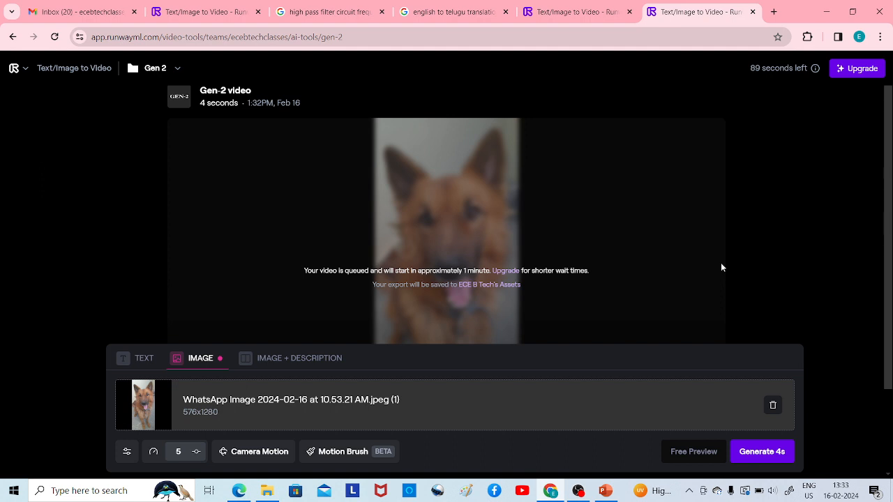
{"action": "mouse_move", "coordinate": [438, 240]}
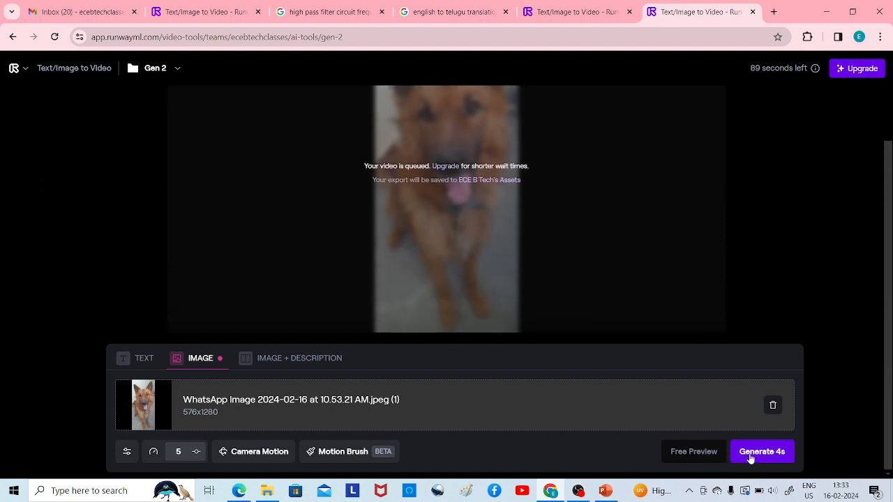
{"action": "left_click", "coordinate": [762, 452]}
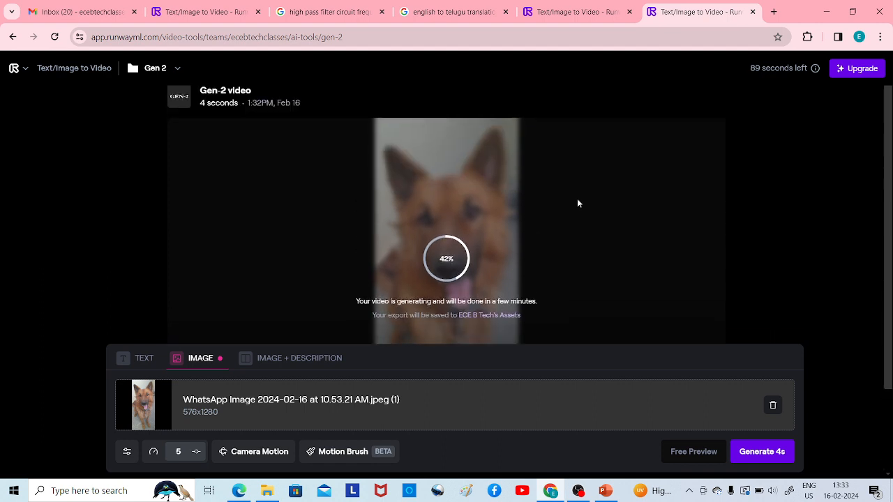
{"action": "scroll", "scroll_direction": "up", "scroll_amount": 3}
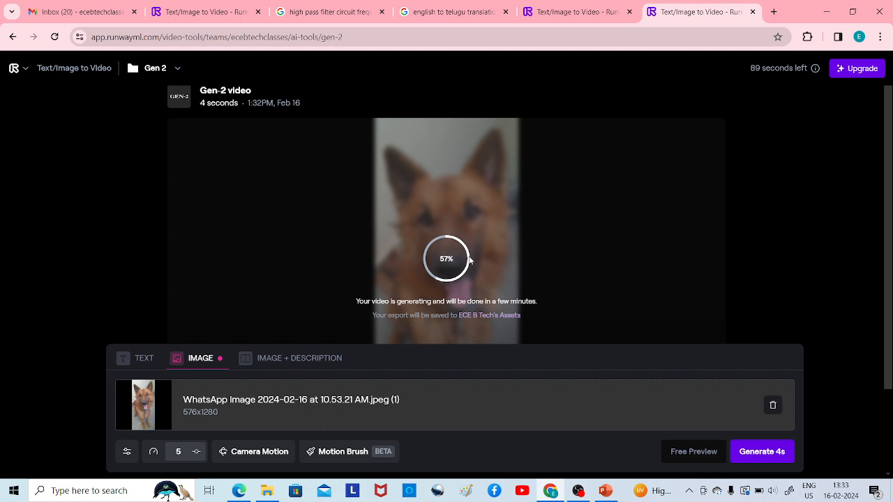
{"action": "mouse_move", "coordinate": [505, 228]}
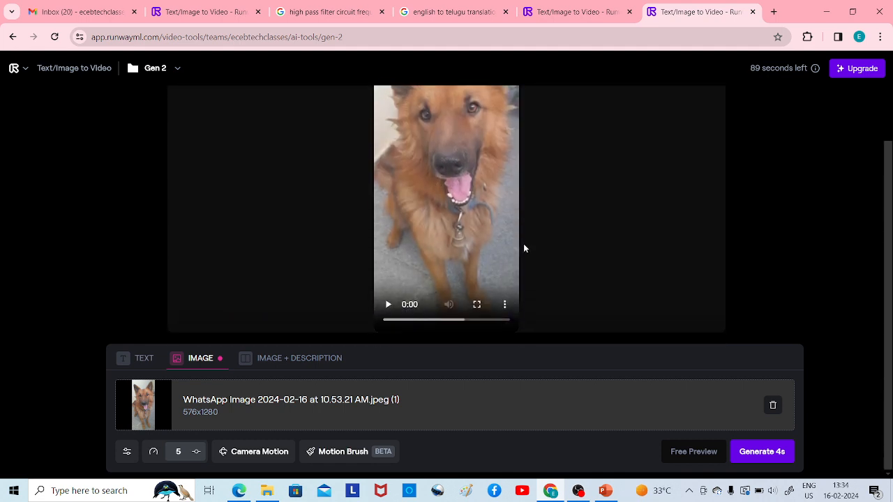
- Play the generated dog video fullscreen, restarting it from the beginning
{"action": "left_click", "coordinate": [388, 304]}
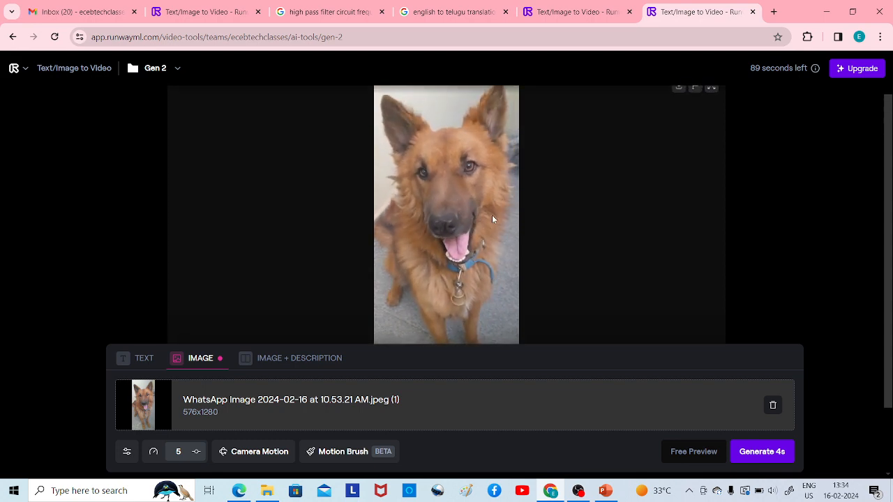
{"action": "left_click", "coordinate": [446, 215]}
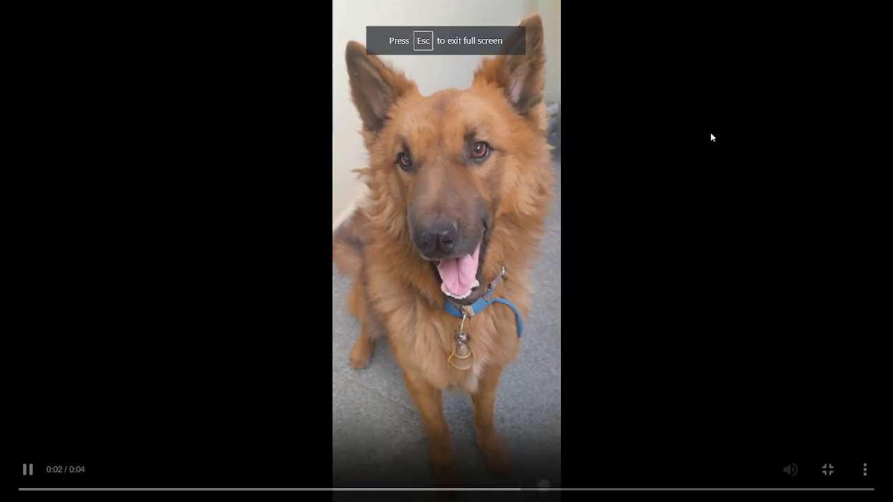
{"action": "left_click", "coordinate": [31, 486]}
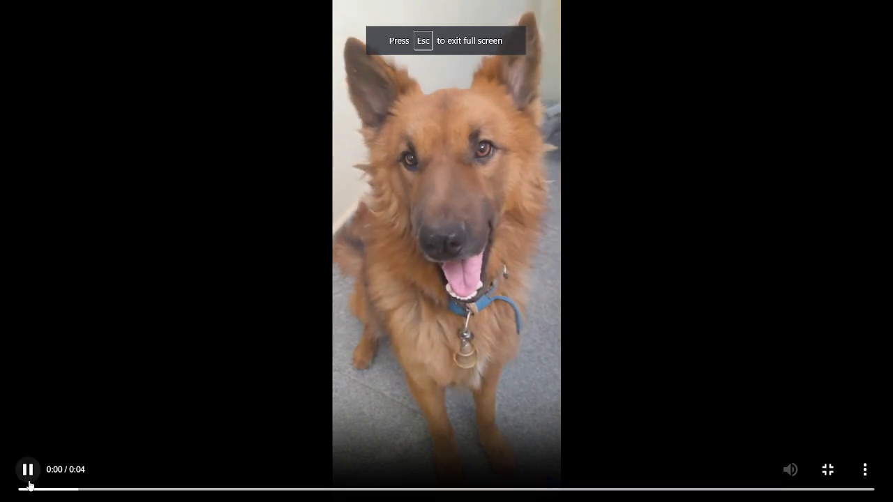